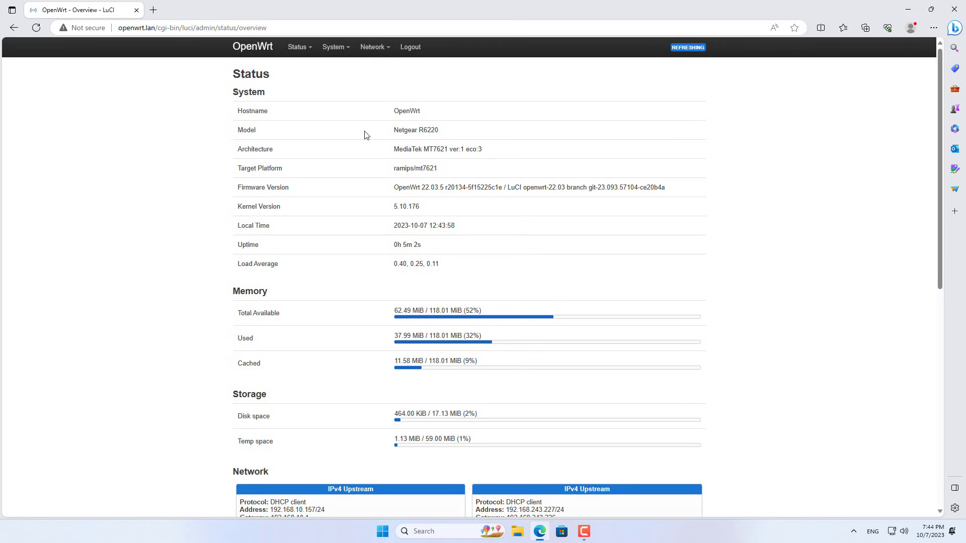
Go to System > Software and filter the package list for openvpn
click(334, 47)
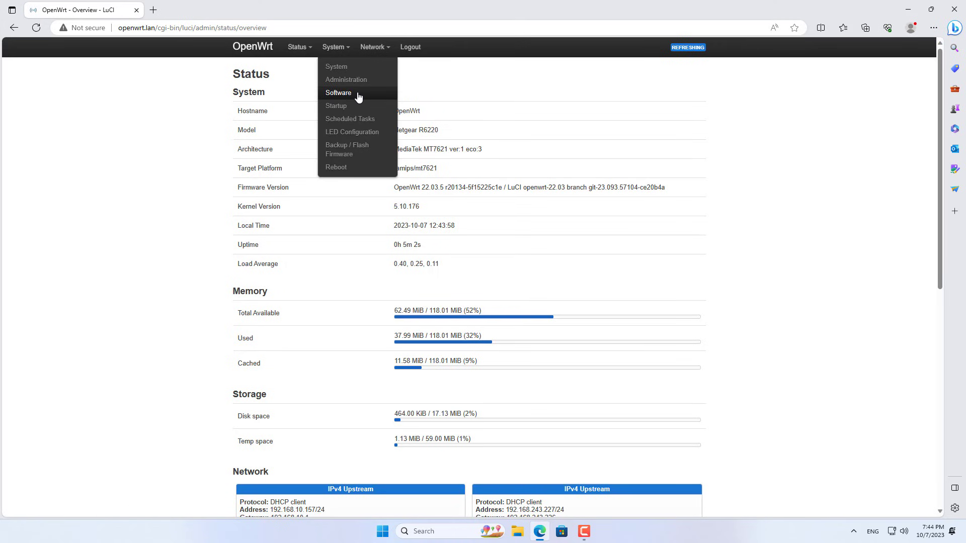
click(338, 93)
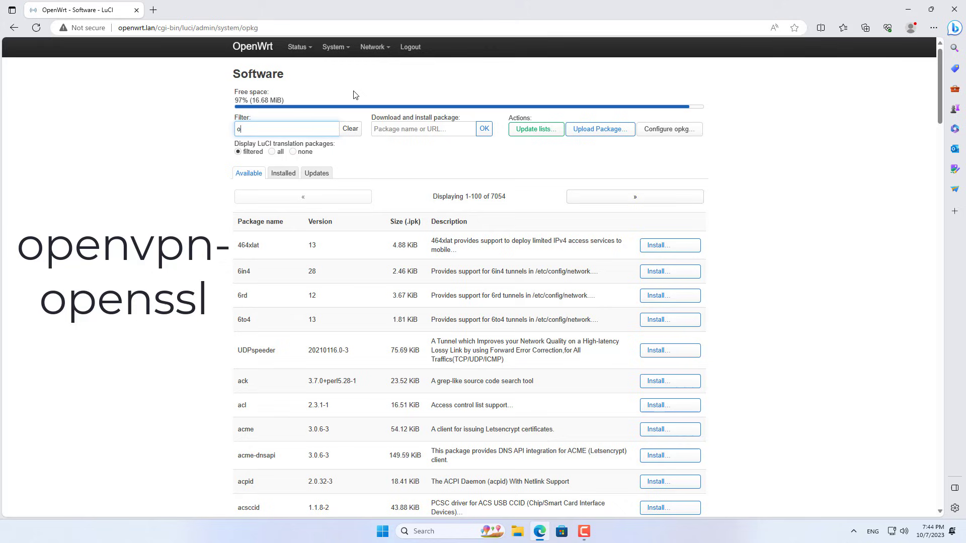
text(penvpn-)
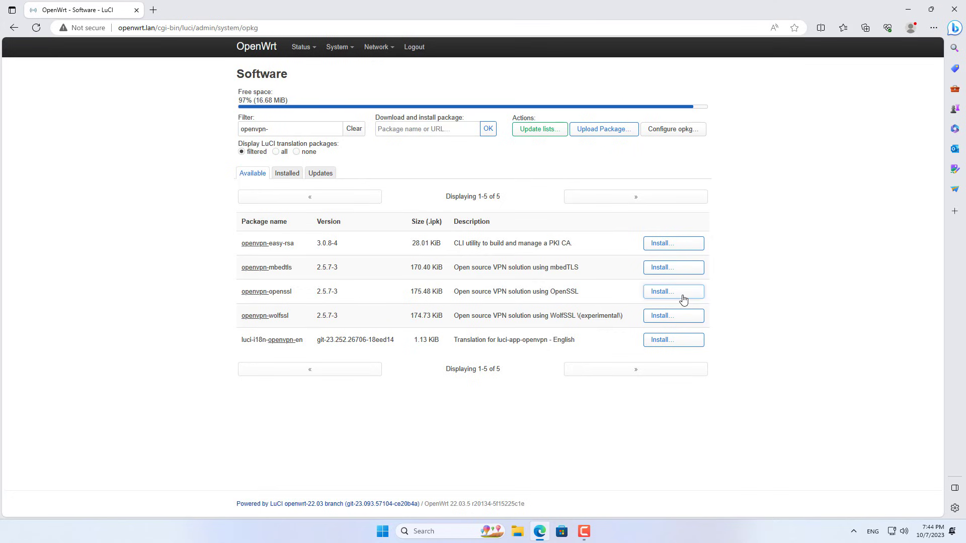
Install openvpn-openssl with its dependencies and verify it under Installed
click(673, 292)
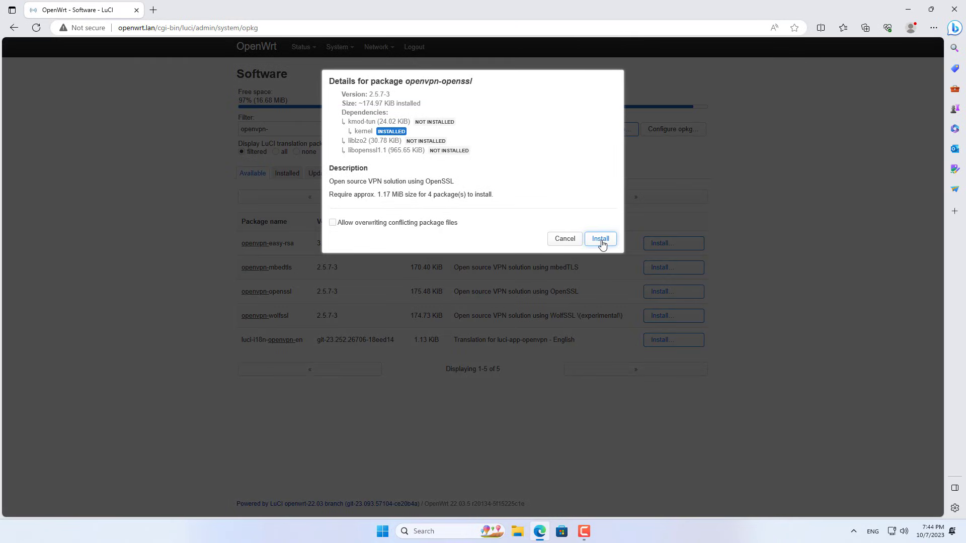
click(599, 239)
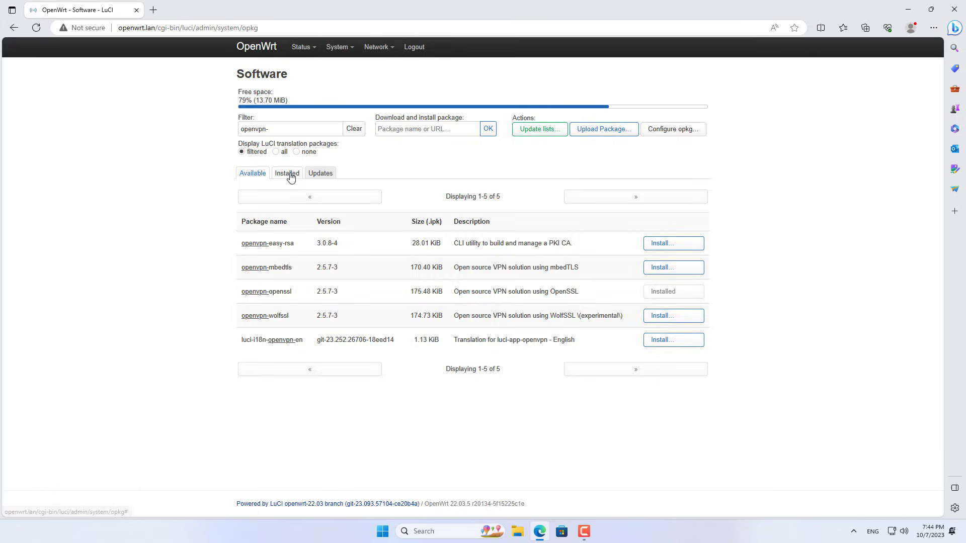
click(287, 173)
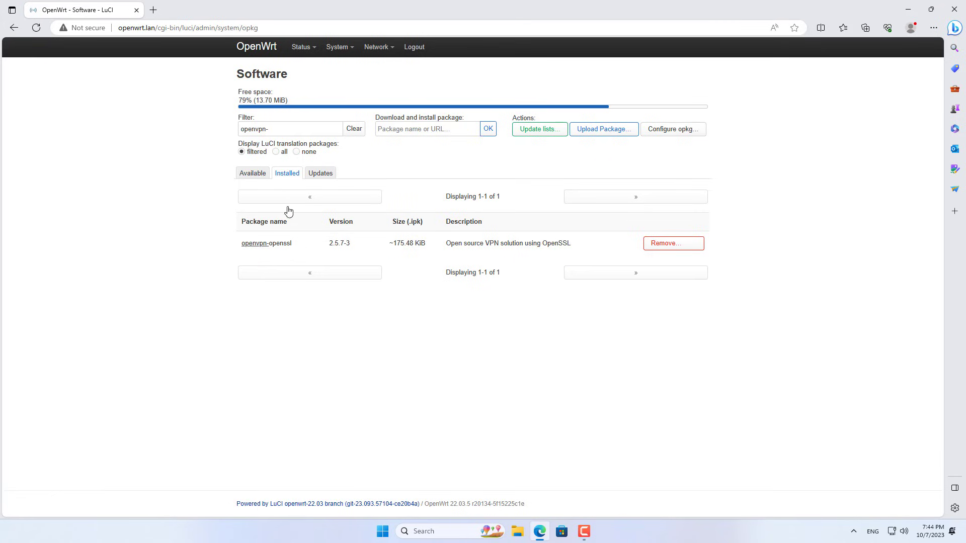
click(252, 173)
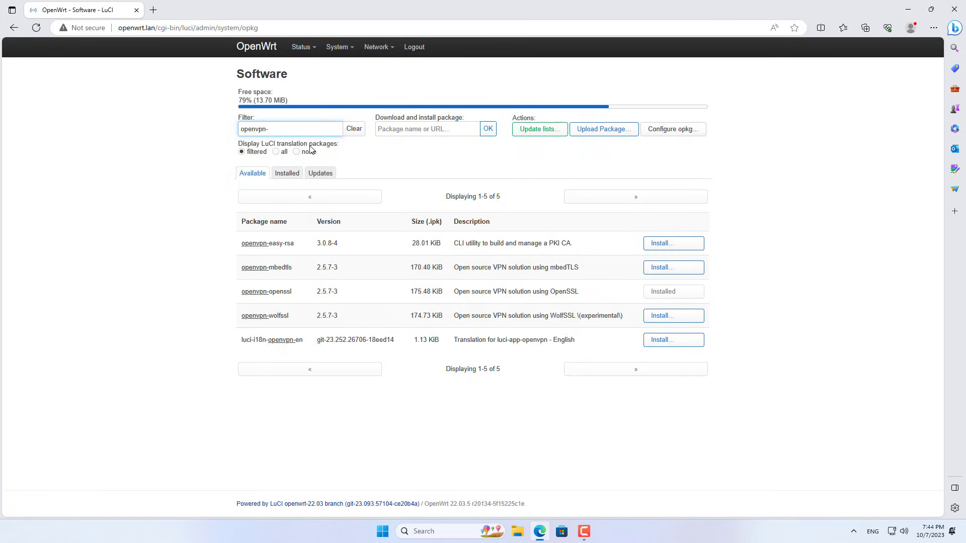
Install luci-app-openvpn with its English translation and check the Installed list
key(Backspace)
text(luci-app-)
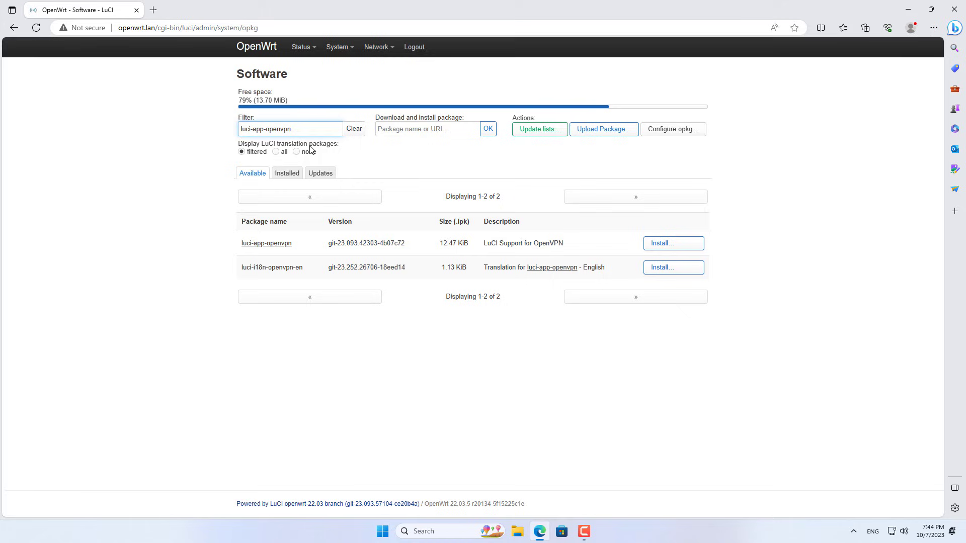
mouse_move(475, 247)
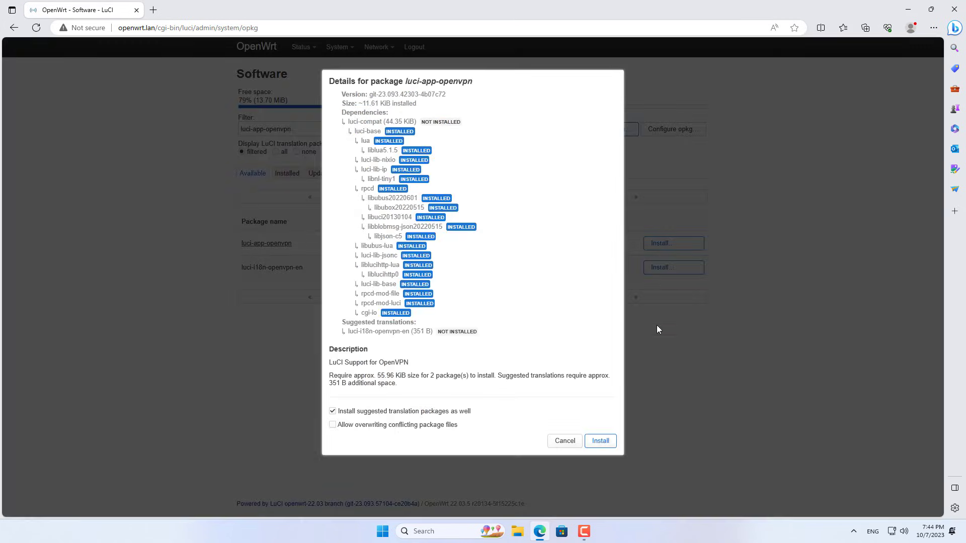
click(598, 440)
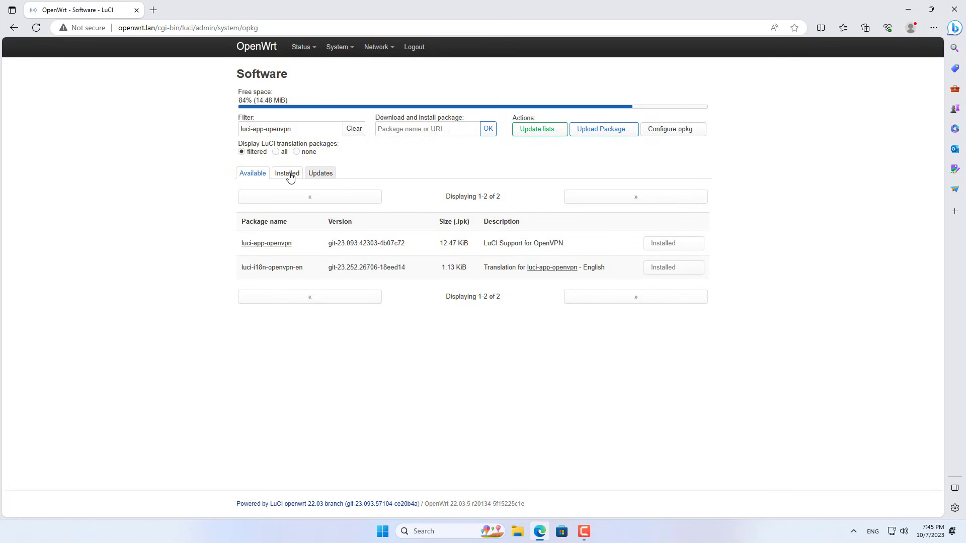
click(287, 173)
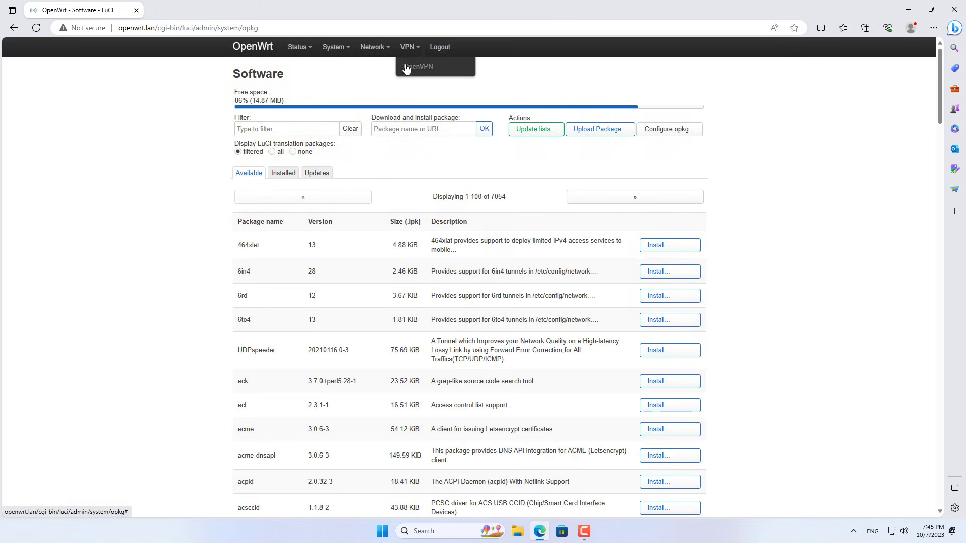
On VPN > OpenVPN, choose client.ovpn as the configuration file to upload
click(418, 66)
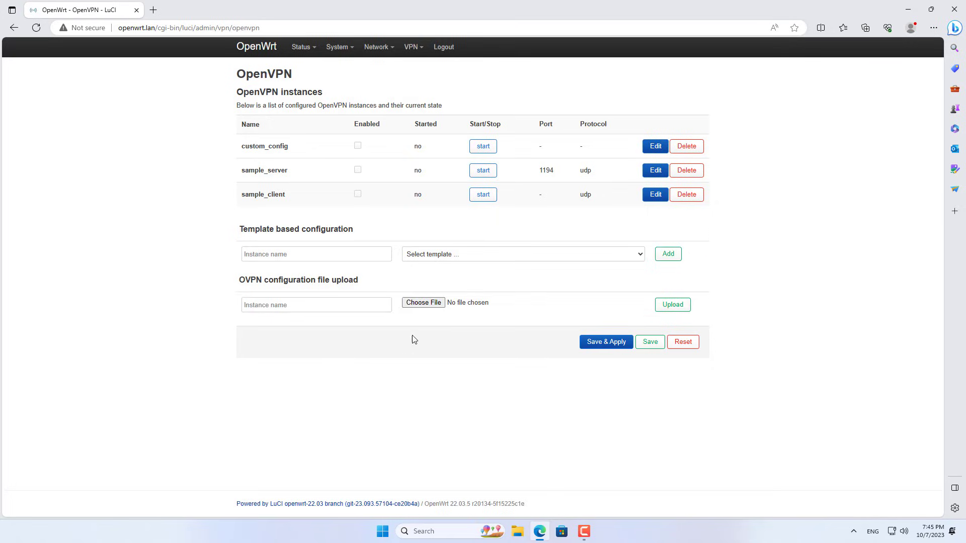
click(423, 302)
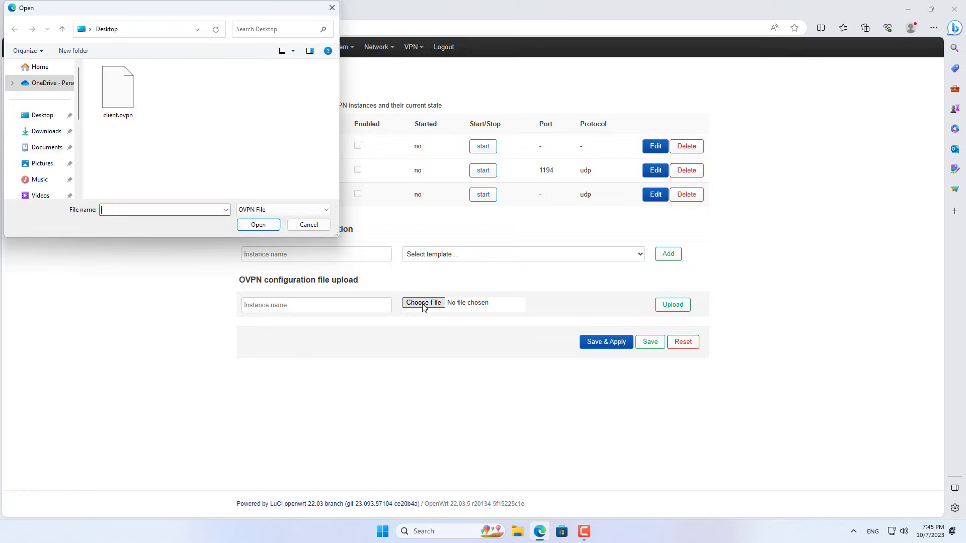
click(117, 89)
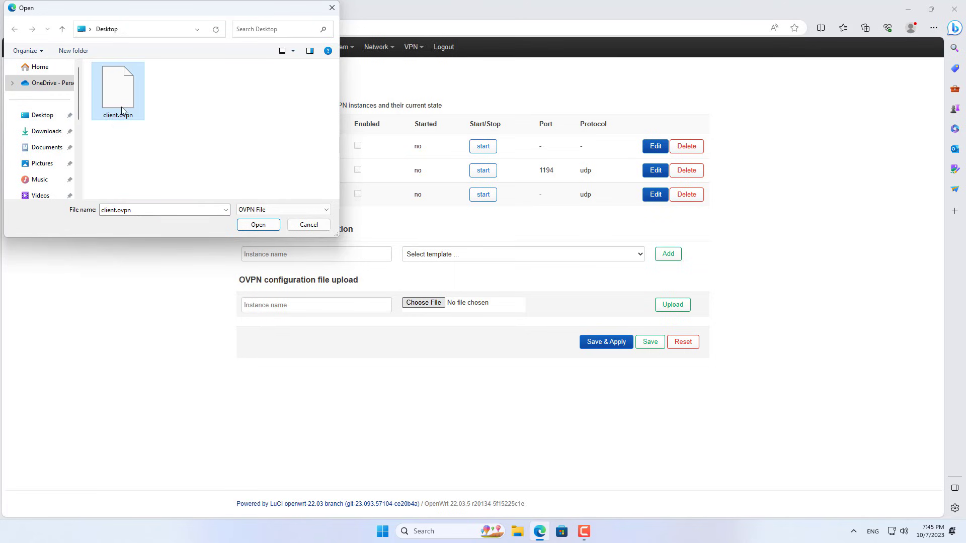
click(259, 224)
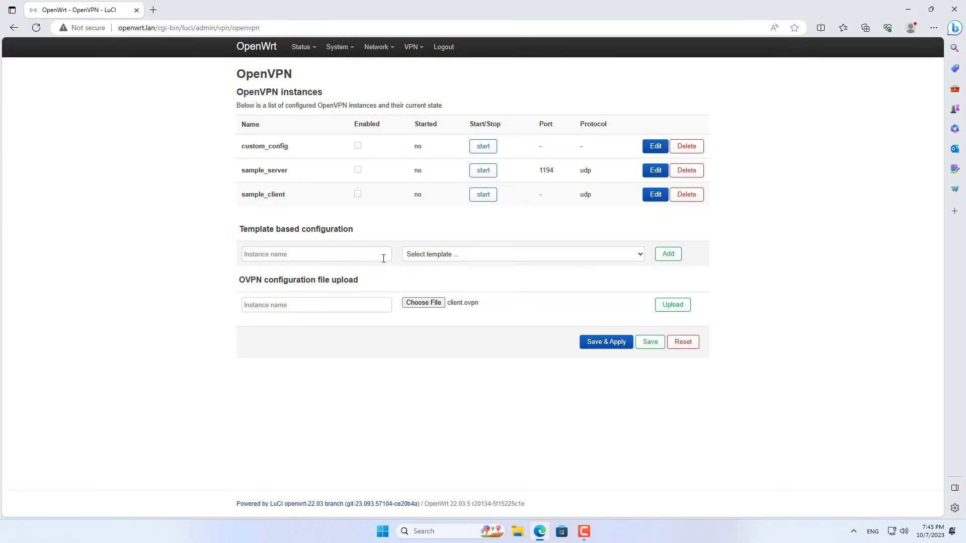
Name the instance 'OVPN' and upload client.ovpn as a new instance
text(OVPN)
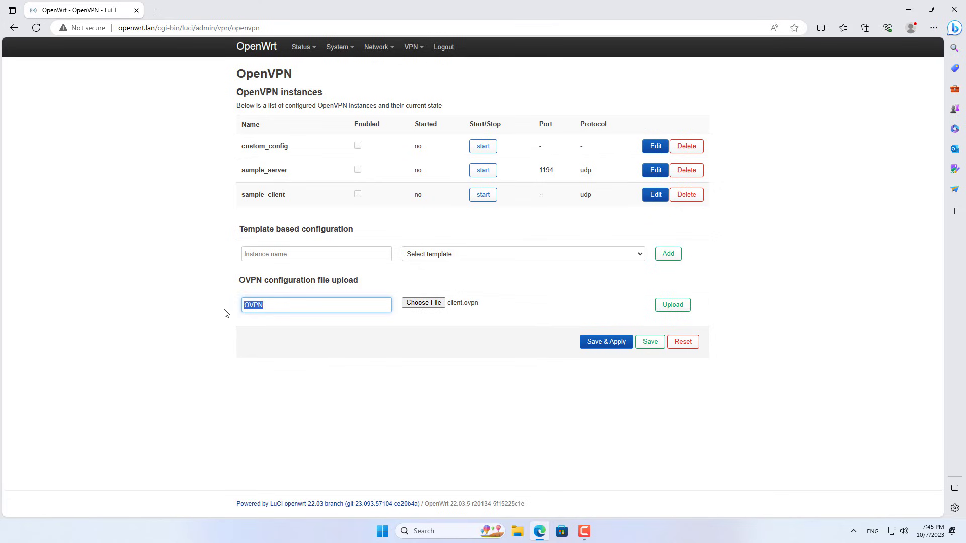
click(672, 304)
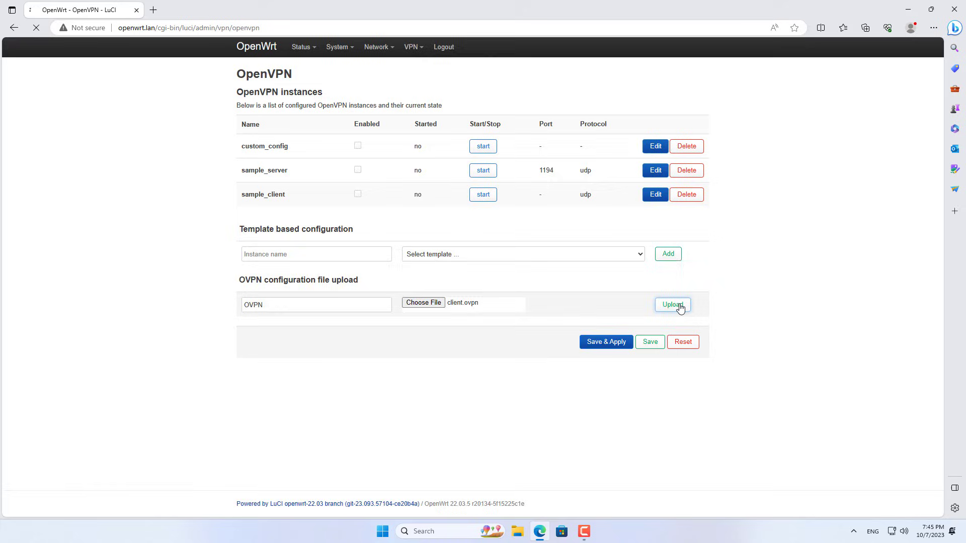
click(672, 304)
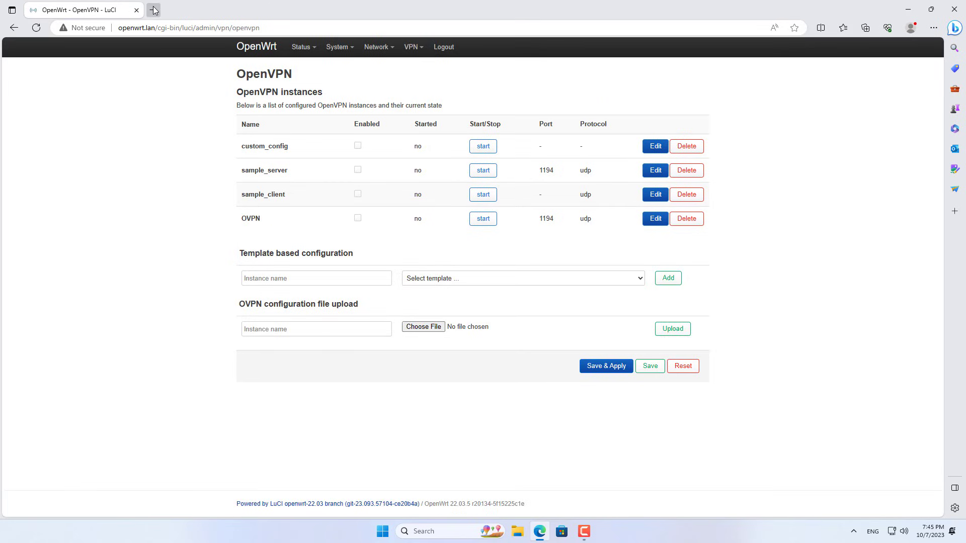
Check the public IP in a new tab, then mark the OVPN instance Enabled
click(152, 10)
text(https://ping.eu)
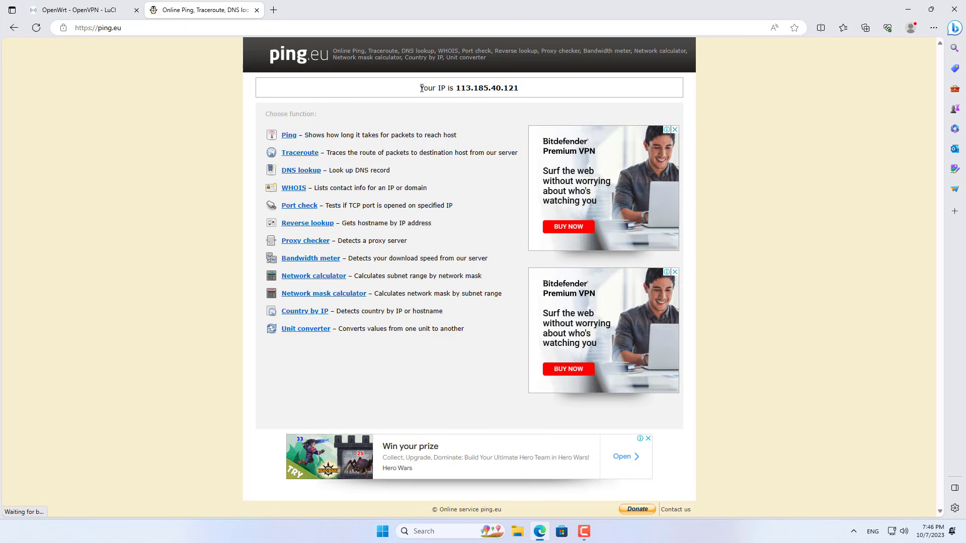
mouse_move(200, 110)
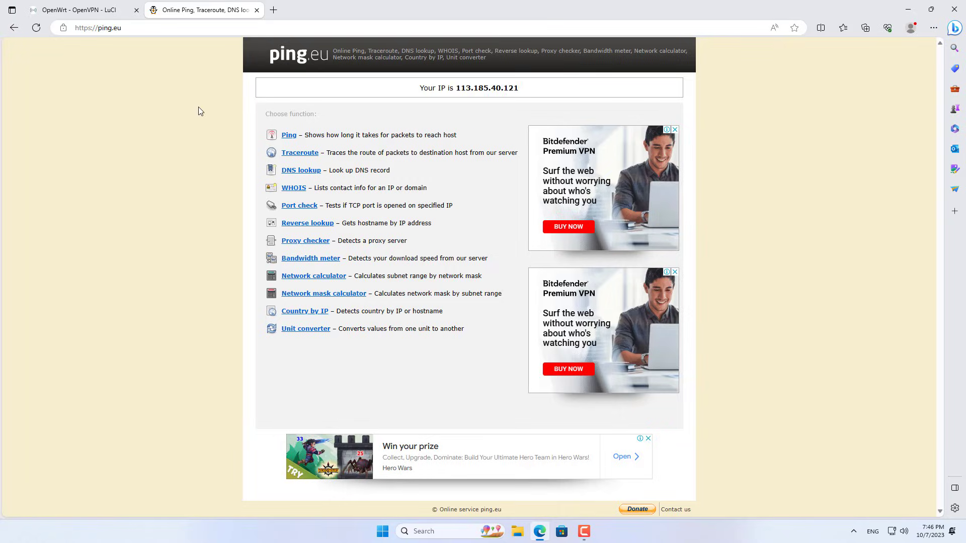
click(84, 10)
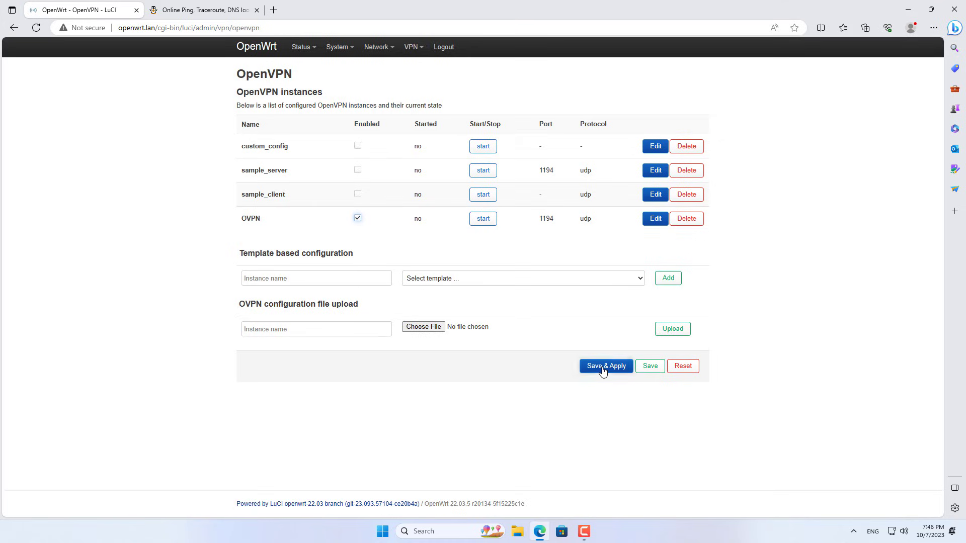
Save & Apply so the OVPN instance starts running on port 1194 udp
click(604, 365)
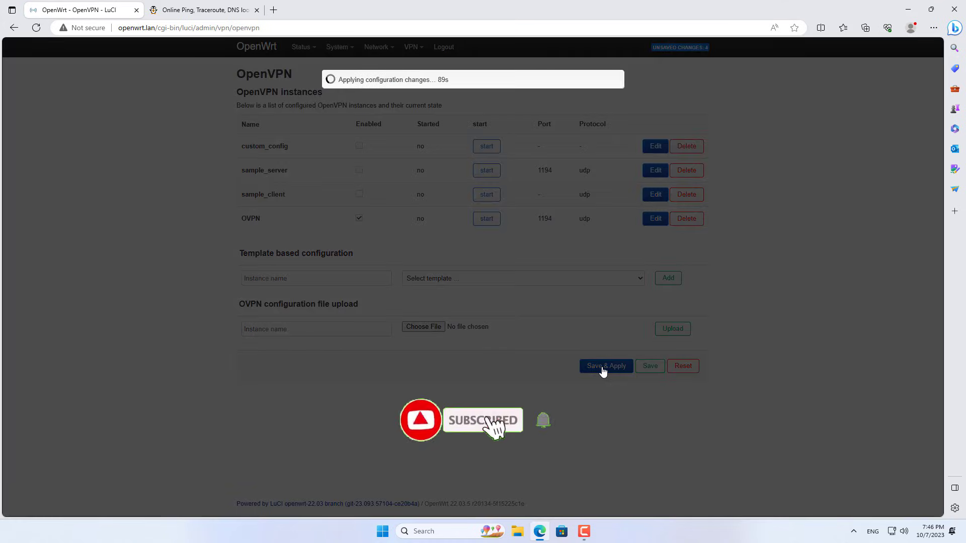
click(605, 365)
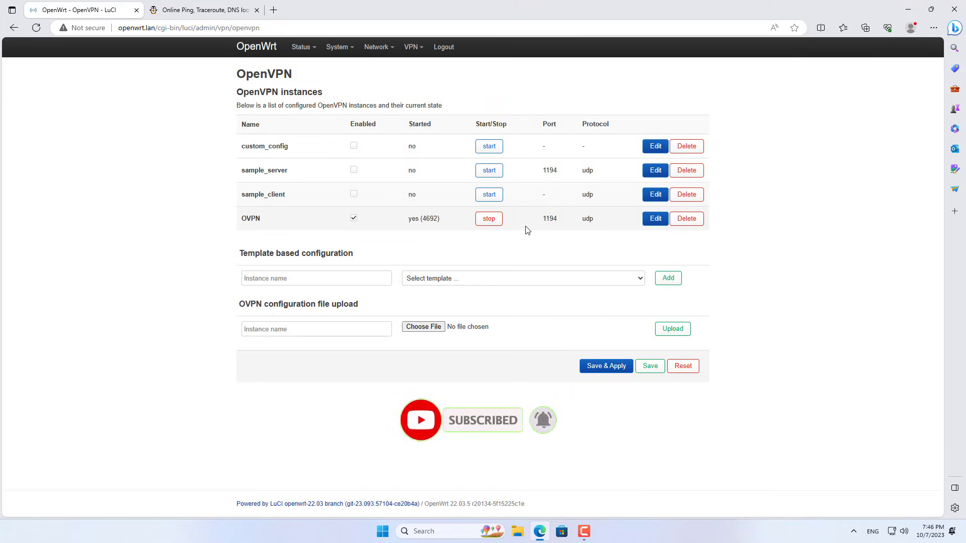
click(376, 47)
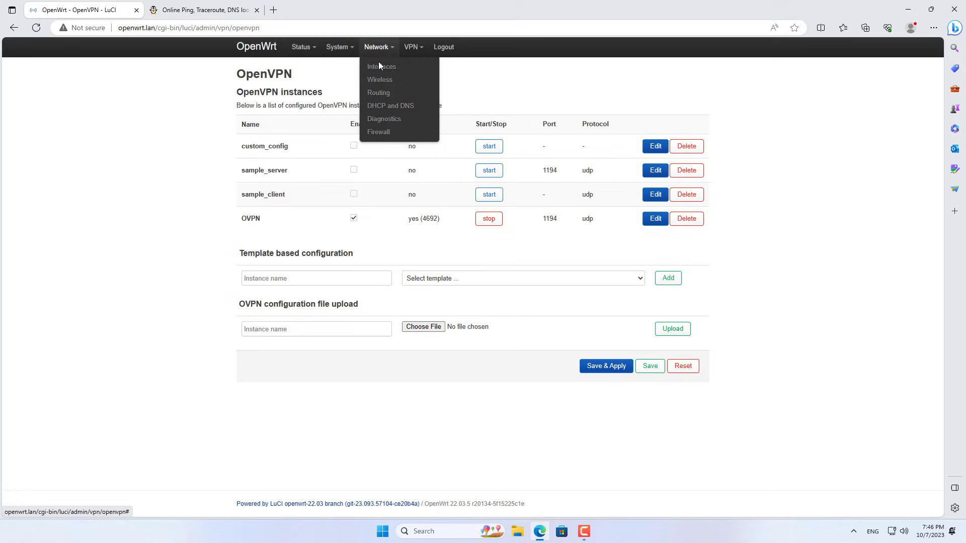
Edit the wan firewall zone and add tun0 to its Covered devices
click(378, 132)
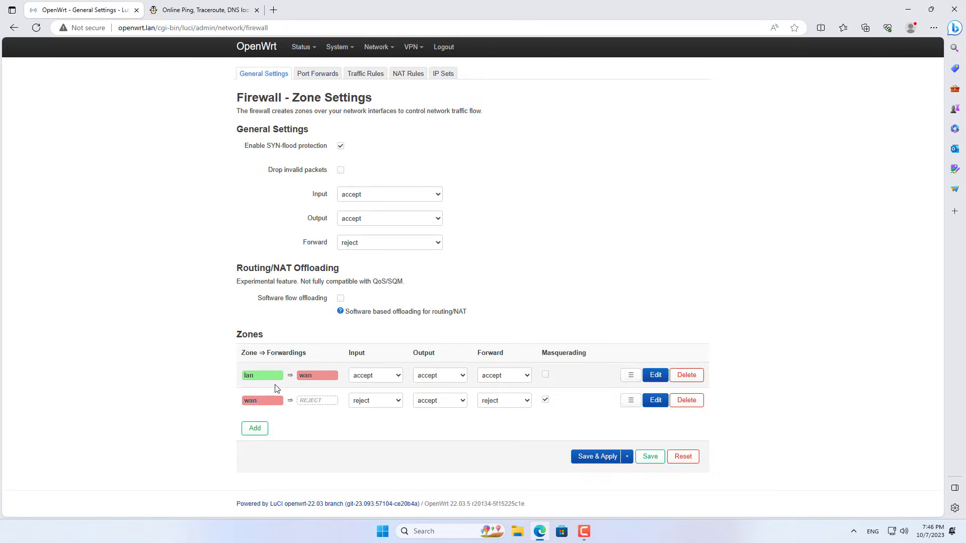
click(655, 400)
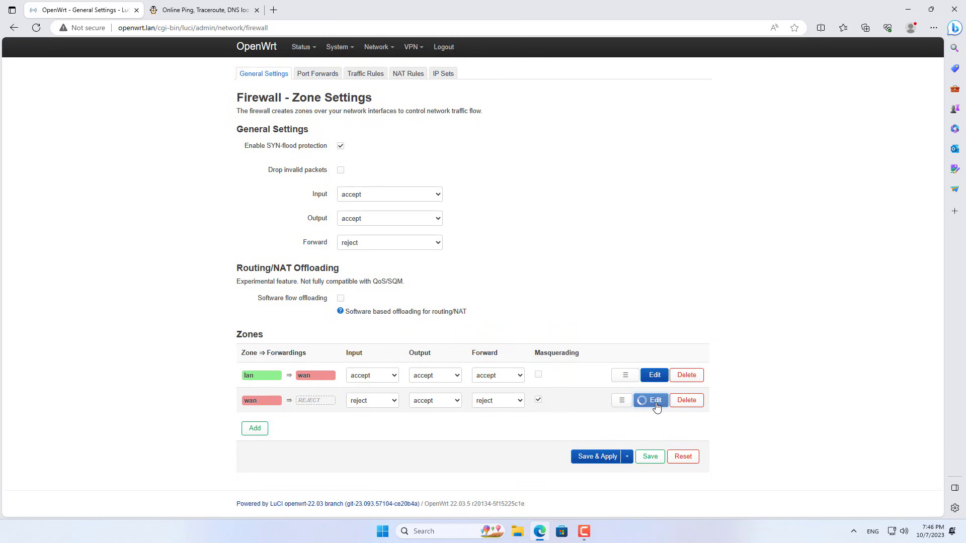
click(649, 401)
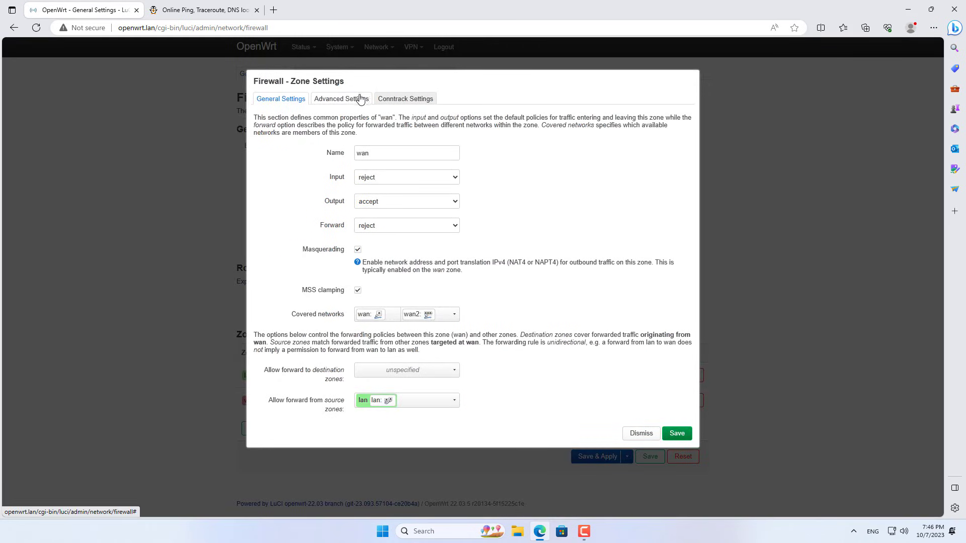
click(341, 99)
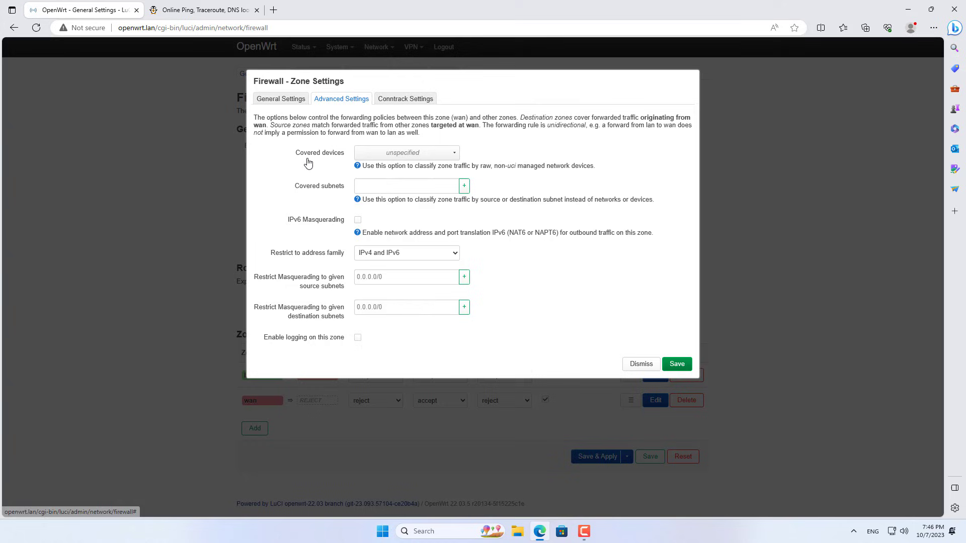
click(406, 152)
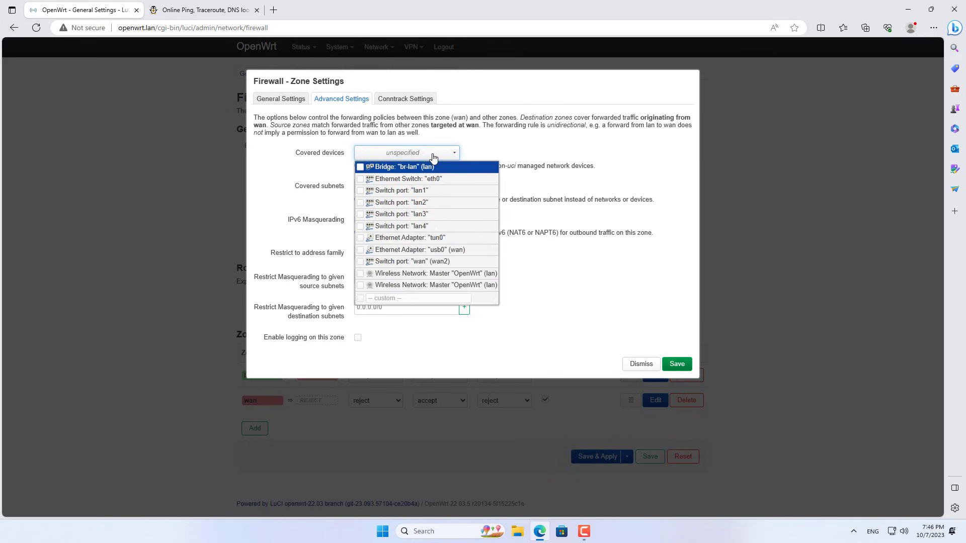
mouse_move(410, 238)
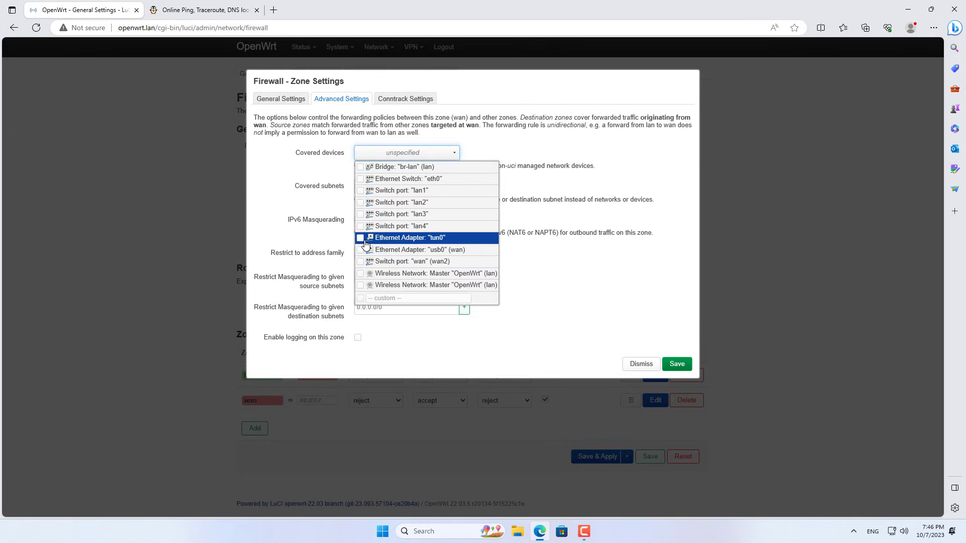
click(360, 238)
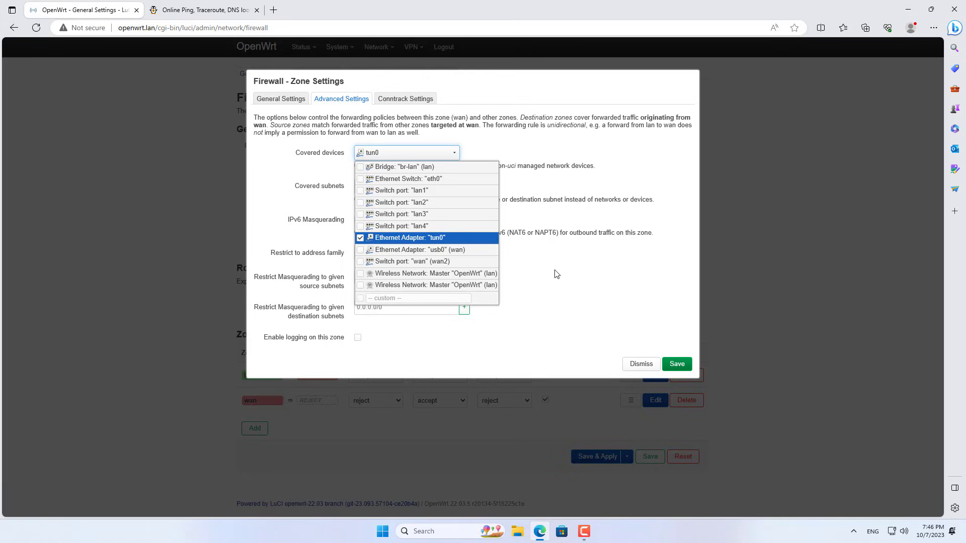
click(407, 152)
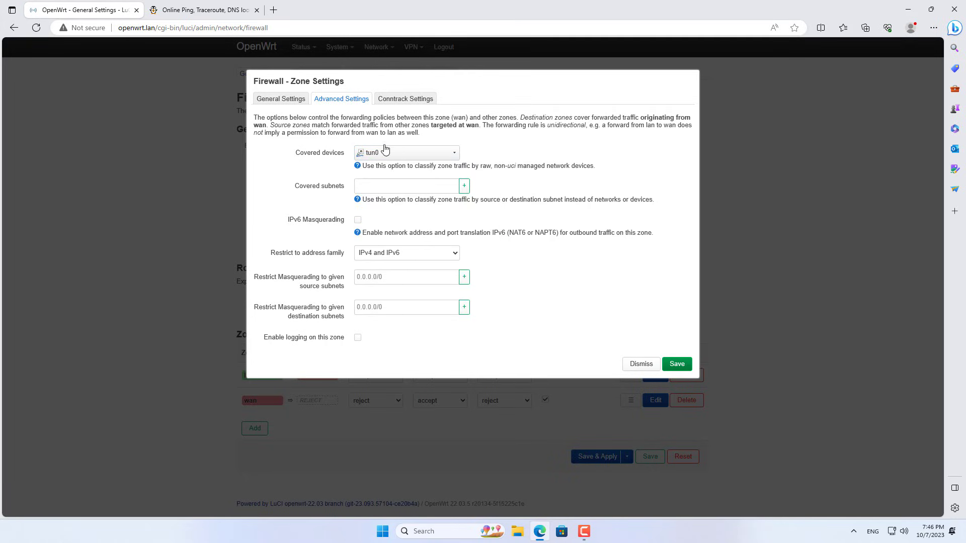
Save and apply the wan zone change, then return to the OpenVPN instances page
click(676, 363)
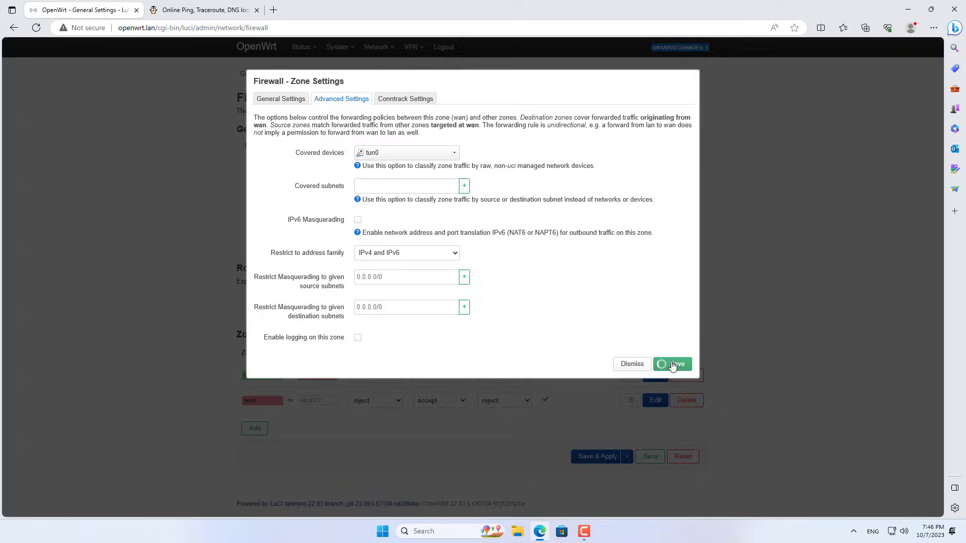
click(672, 364)
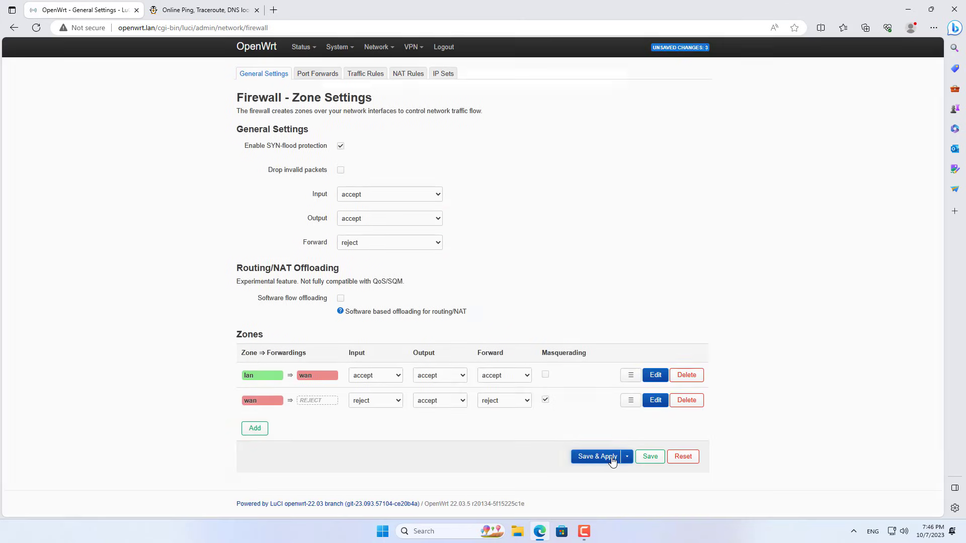
click(412, 47)
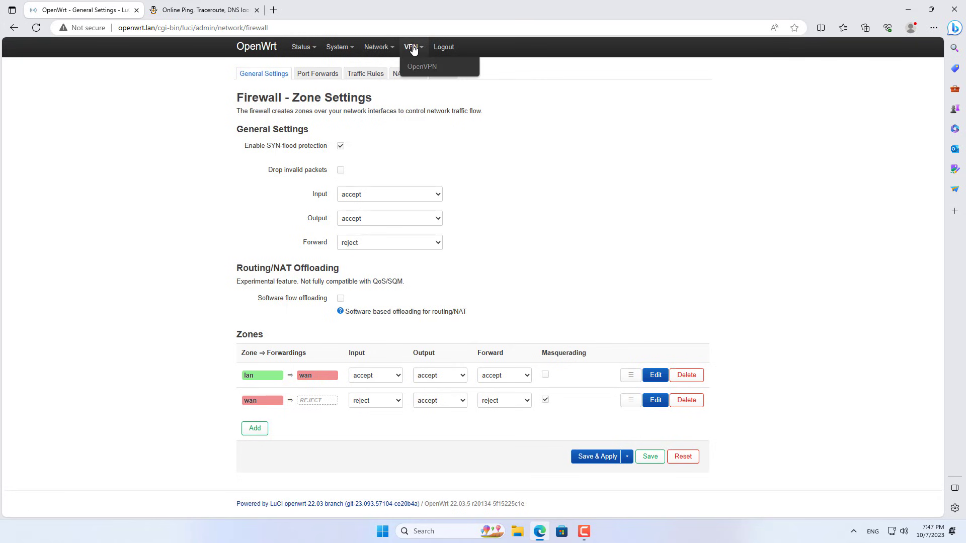
click(421, 67)
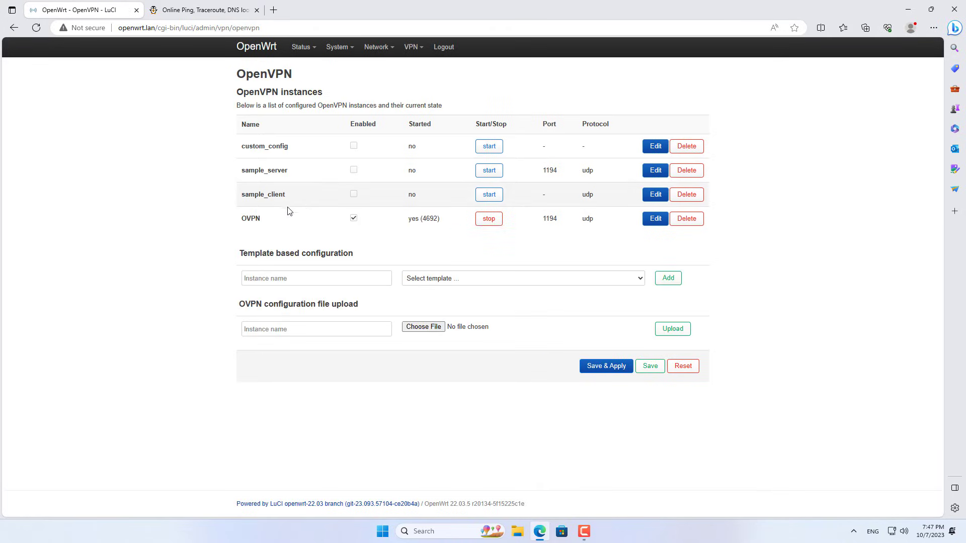
mouse_move(290, 17)
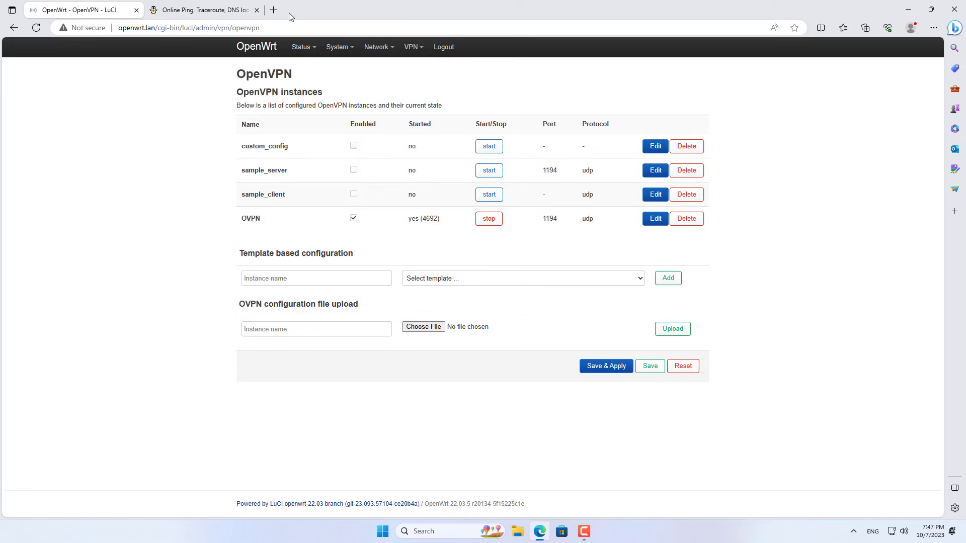
click(273, 9)
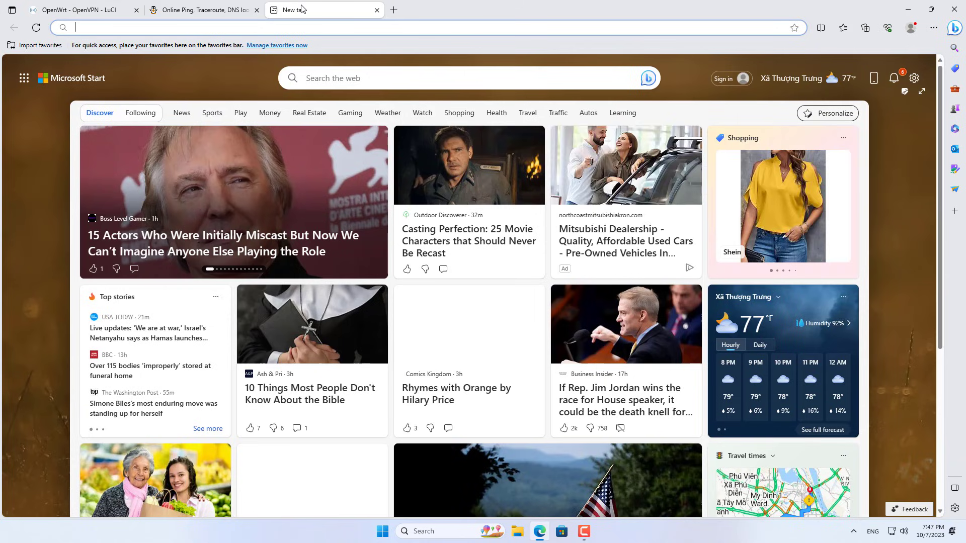
Load ping.eu and select the displayed public IP 113.185.40.121
text(ping.eu)
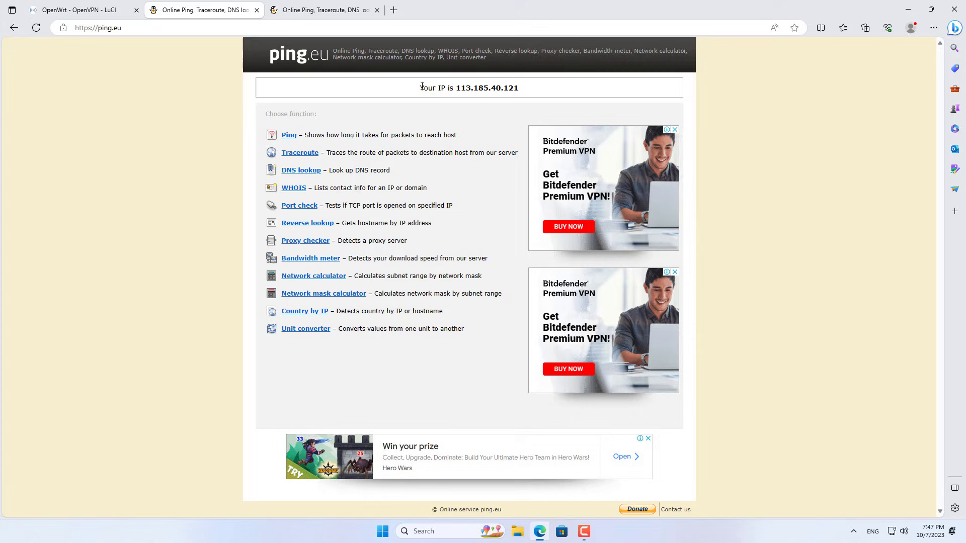
triple_click(467, 87)
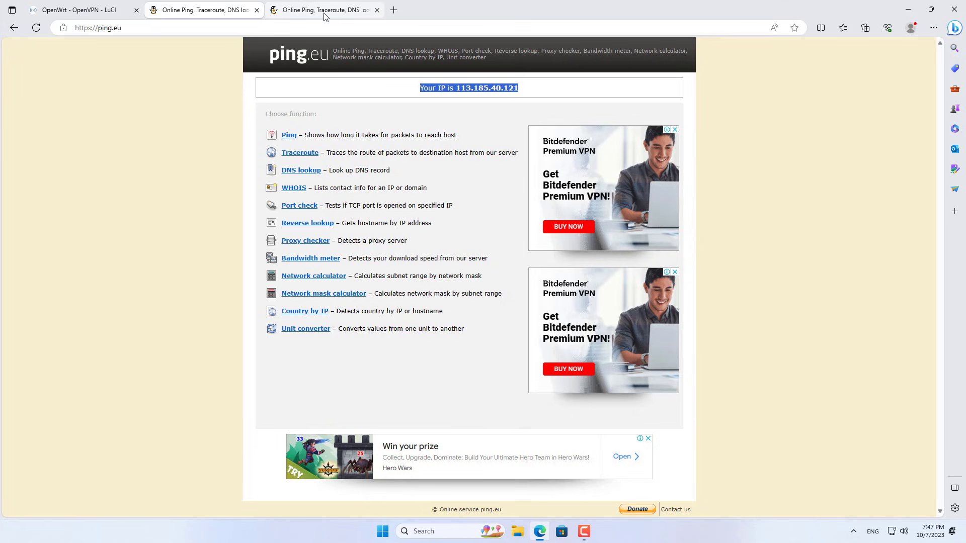